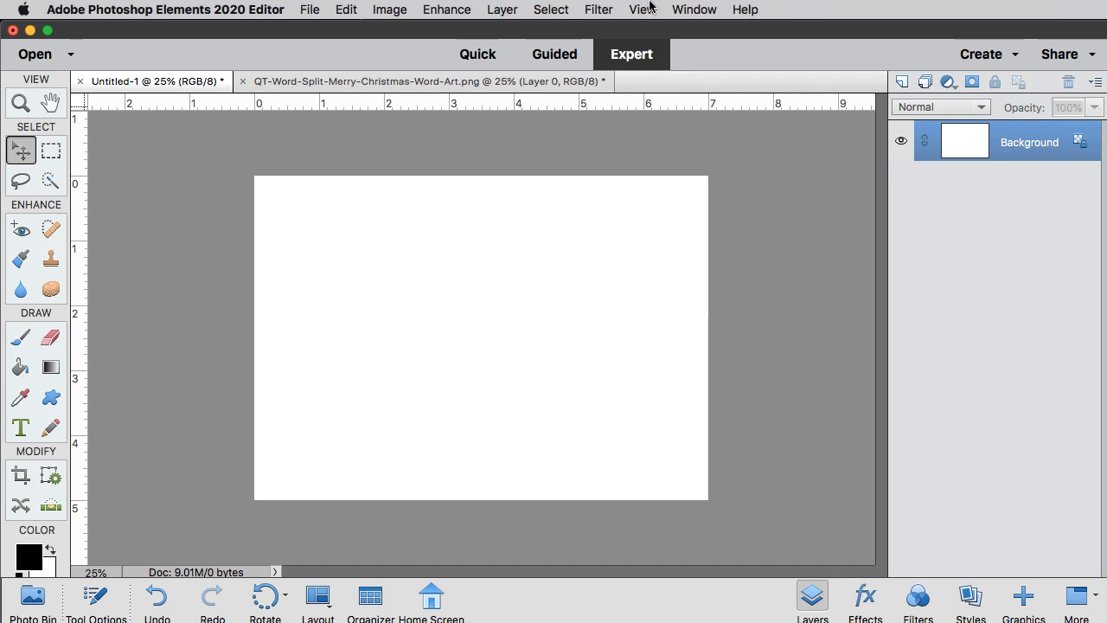
Make QT-Word-Split-Merry-Christmas-Word-Art.png the active document.
{"action": "left_click", "coordinate": [642, 9]}
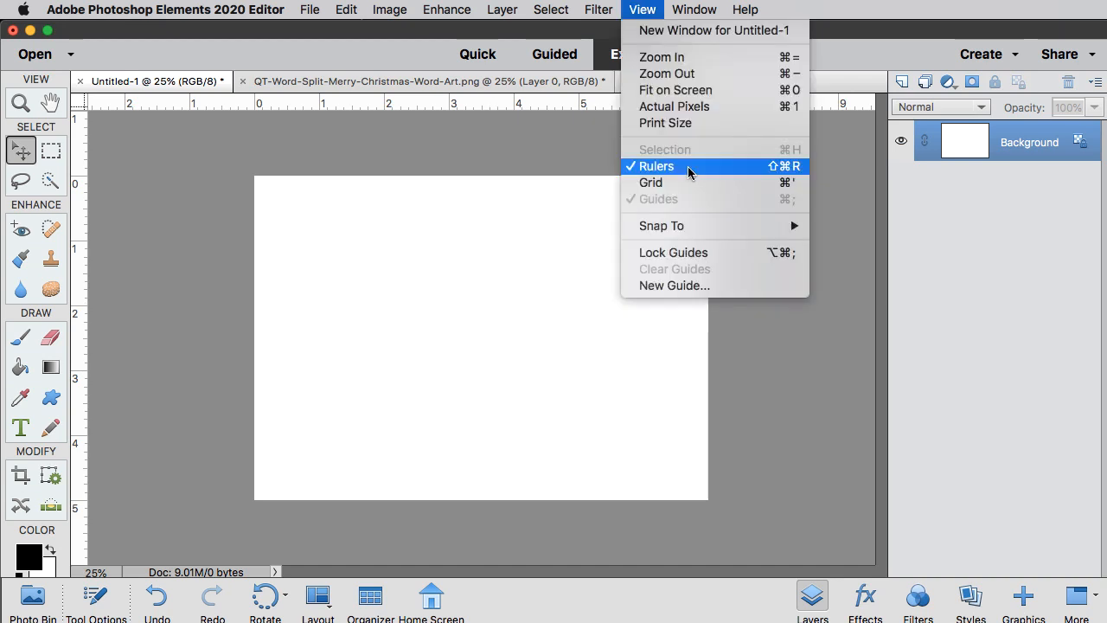
{"action": "left_click", "coordinate": [657, 166]}
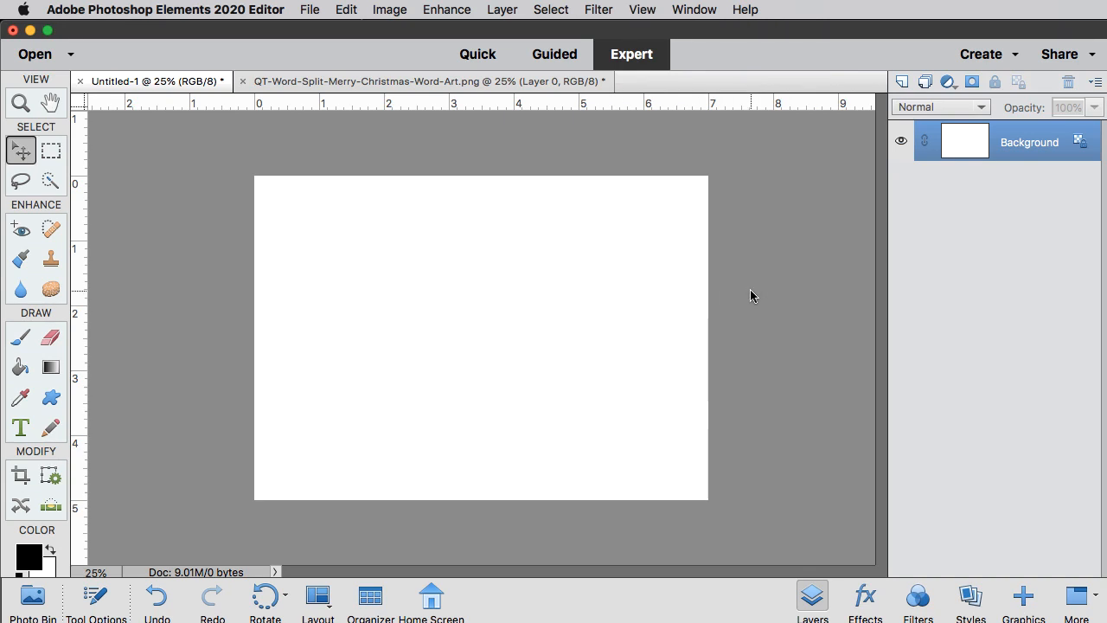
{"action": "mouse_move", "coordinate": [676, 305]}
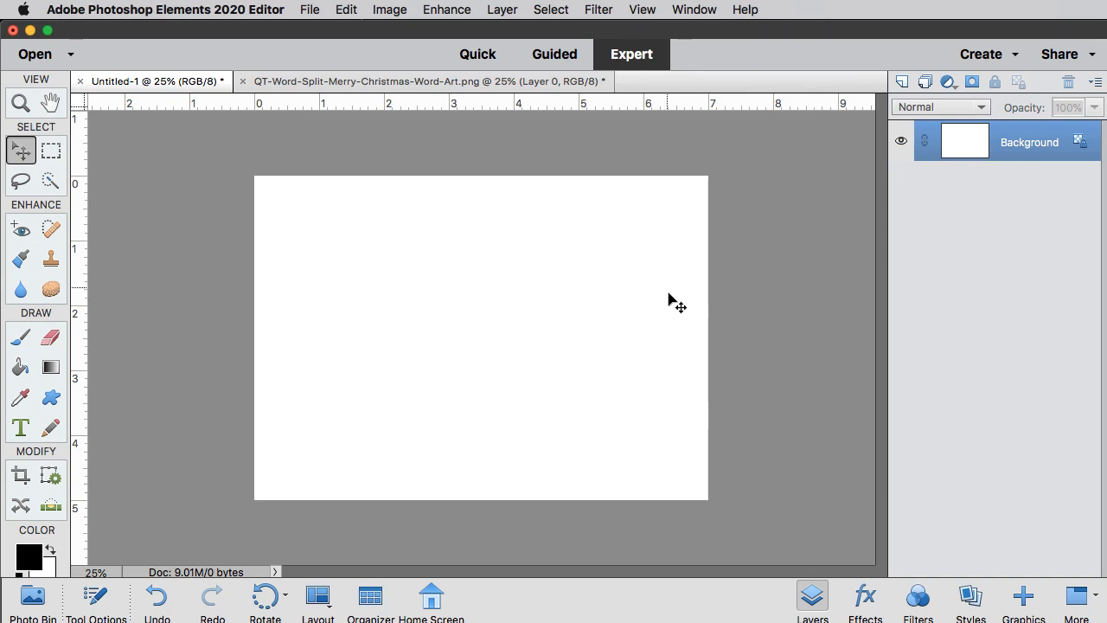
{"action": "left_click", "coordinate": [424, 80]}
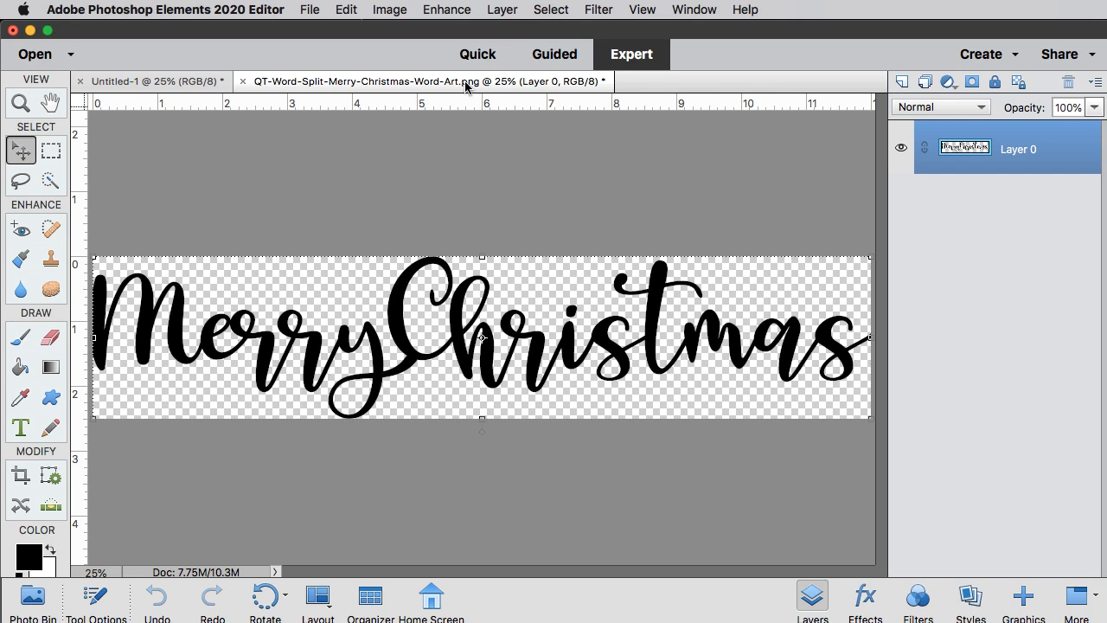
{"action": "mouse_move", "coordinate": [394, 327]}
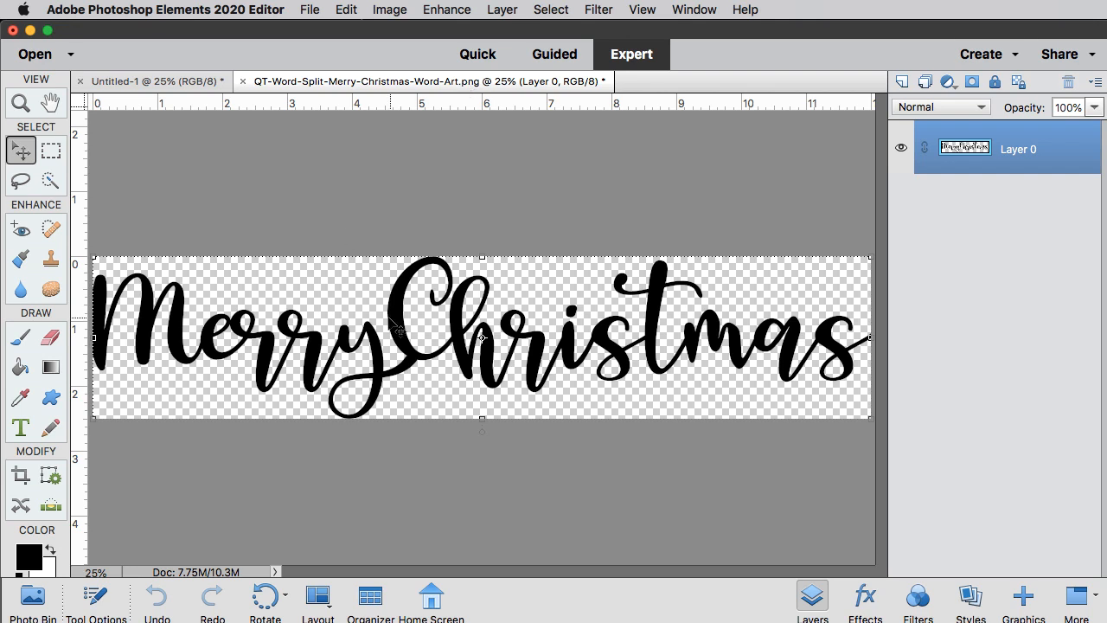
{"action": "mouse_move", "coordinate": [336, 289]}
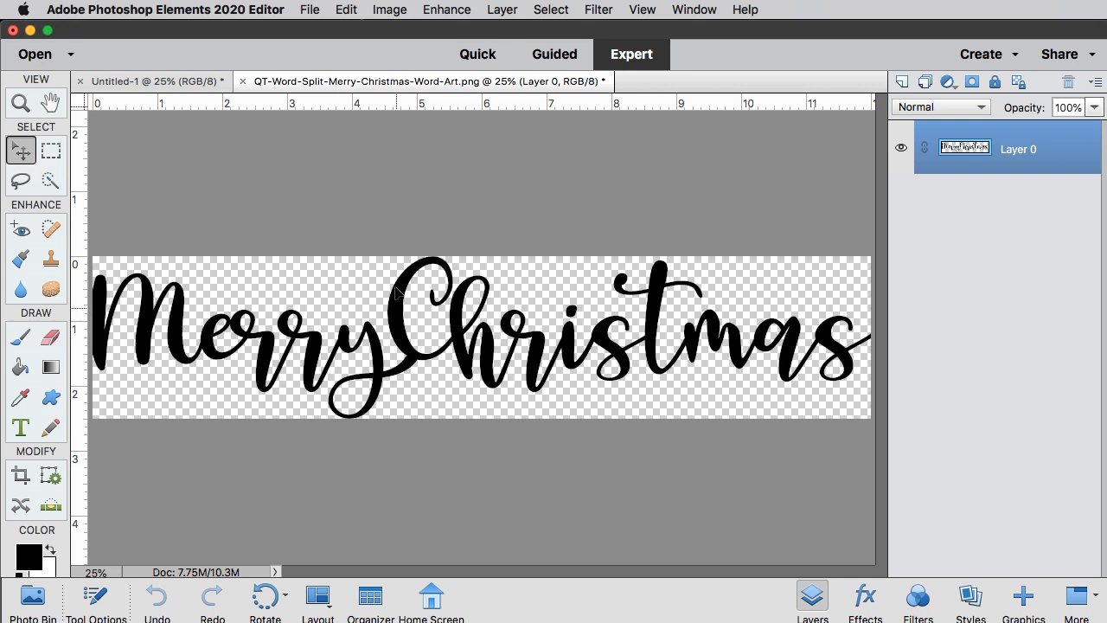
Bring the word art onto Untitled-1 as Layer 1 and shrink it to the card's width.
{"action": "left_click", "coordinate": [151, 80]}
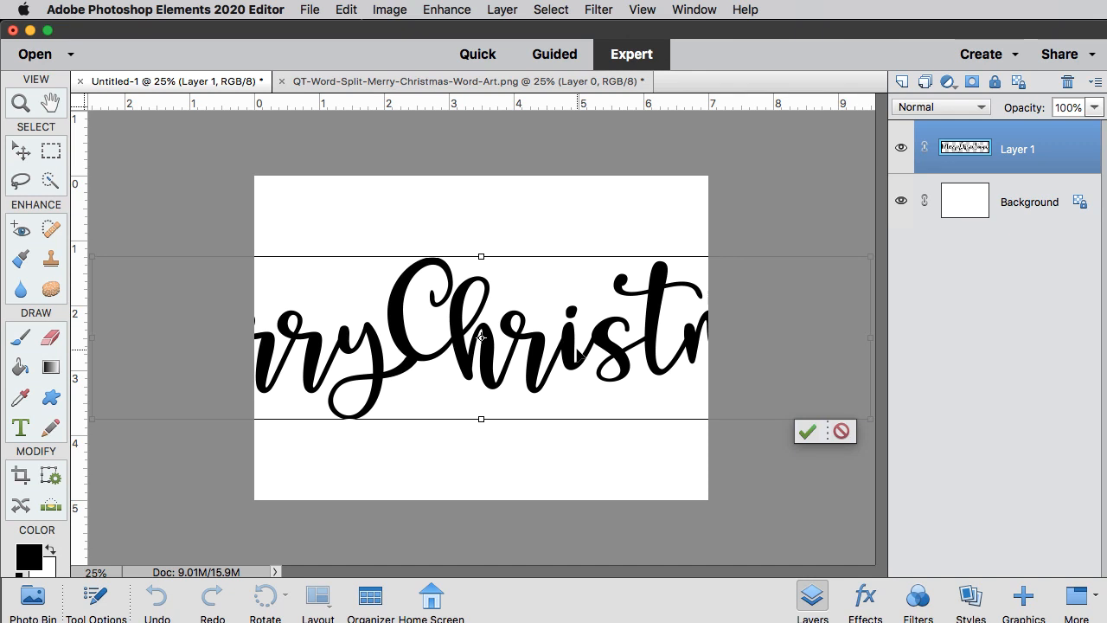
{"action": "mouse_move", "coordinate": [872, 255]}
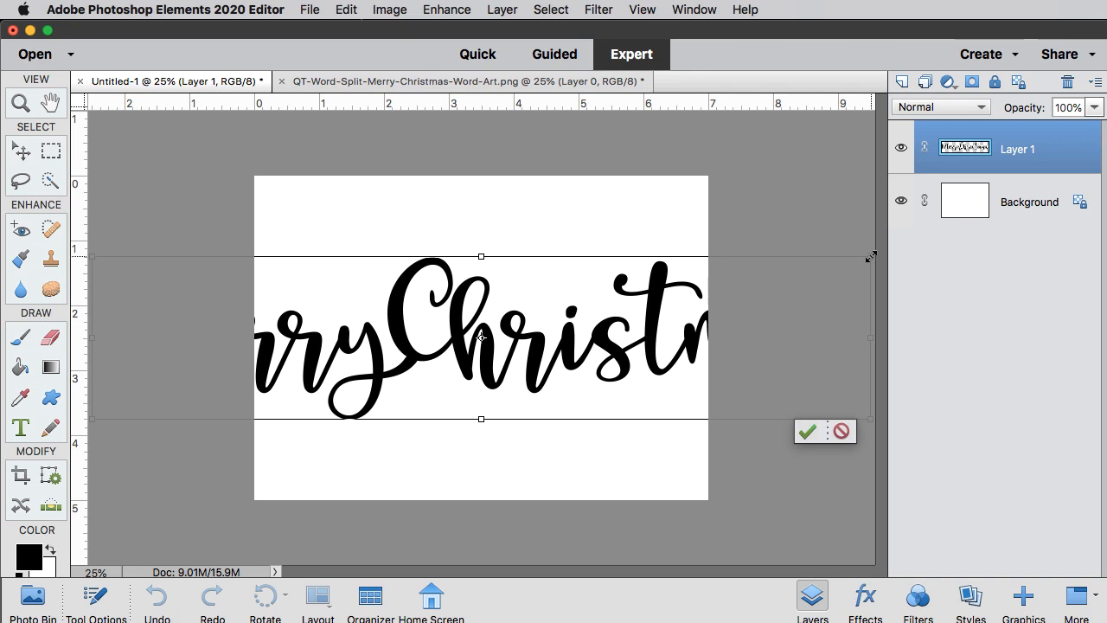
{"action": "left_click_drag", "start_coordinate": [871, 256], "coordinate": [792, 268]}
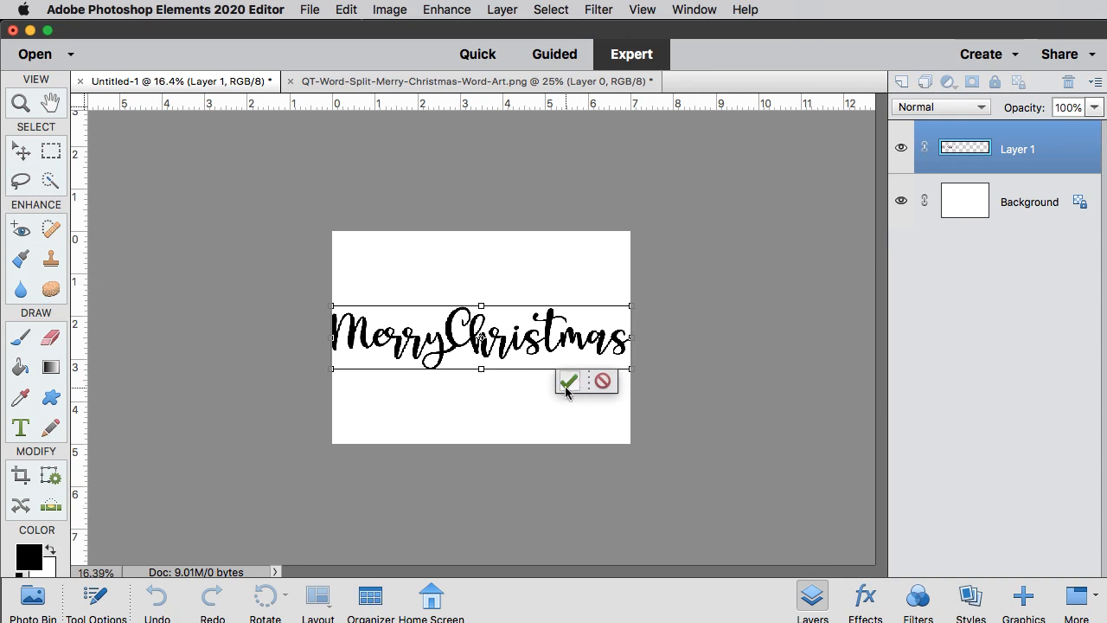
Commit the resize and drag the word art down to sit across the card's middle.
{"action": "left_click", "coordinate": [568, 381]}
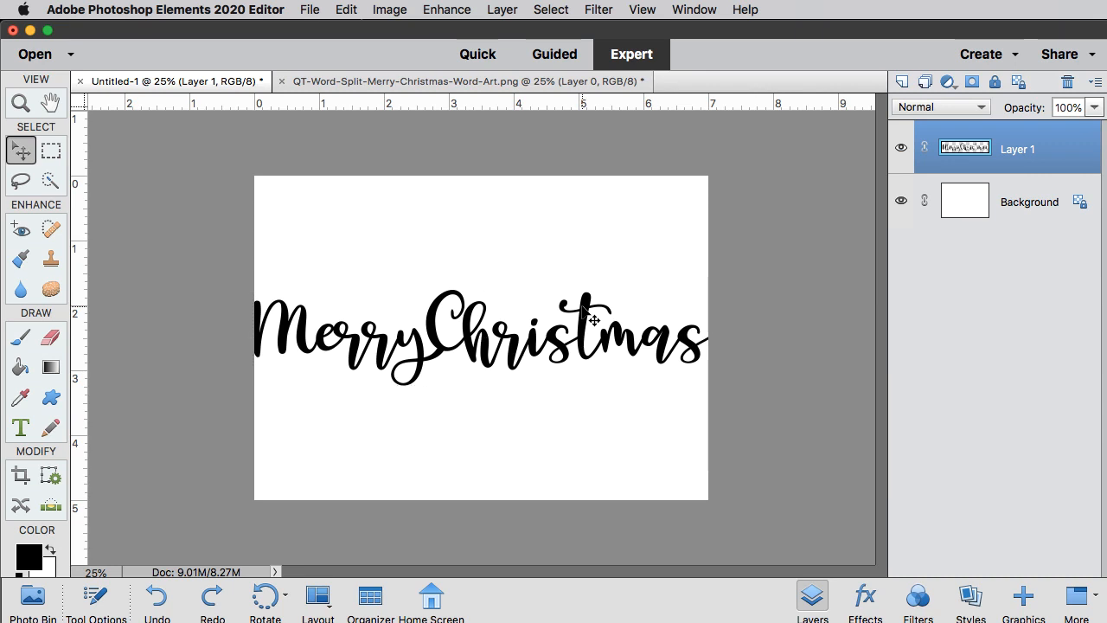
{"action": "left_click_drag", "start_coordinate": [592, 320], "coordinate": [580, 341]}
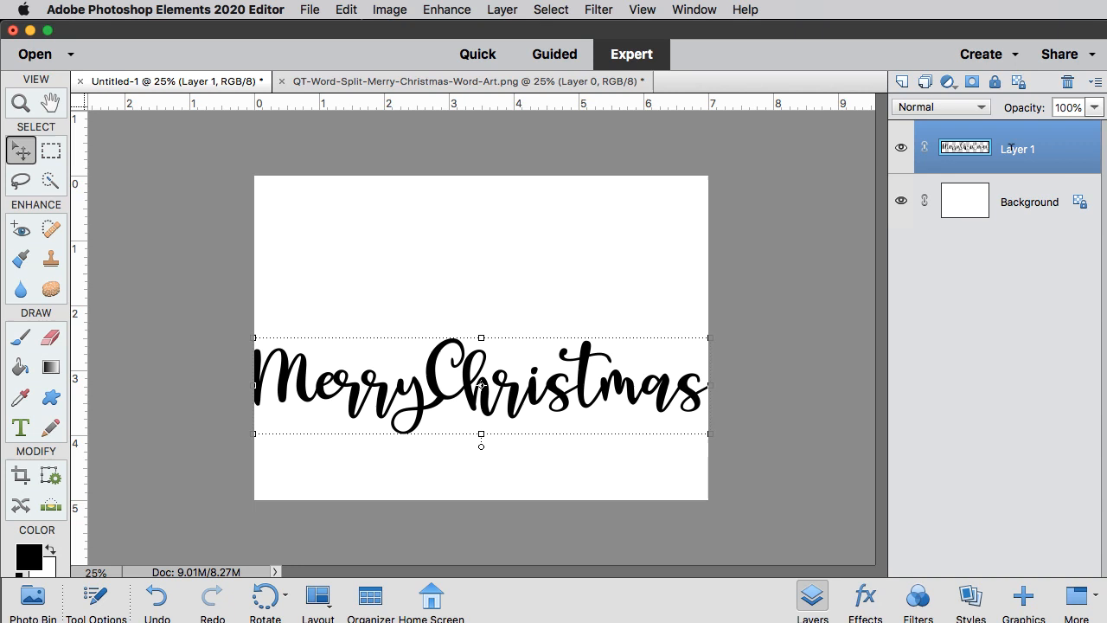
Rename Layer 1 to 'Xmas Word Art'.
{"action": "type", "text": "Xmas Word Art"}
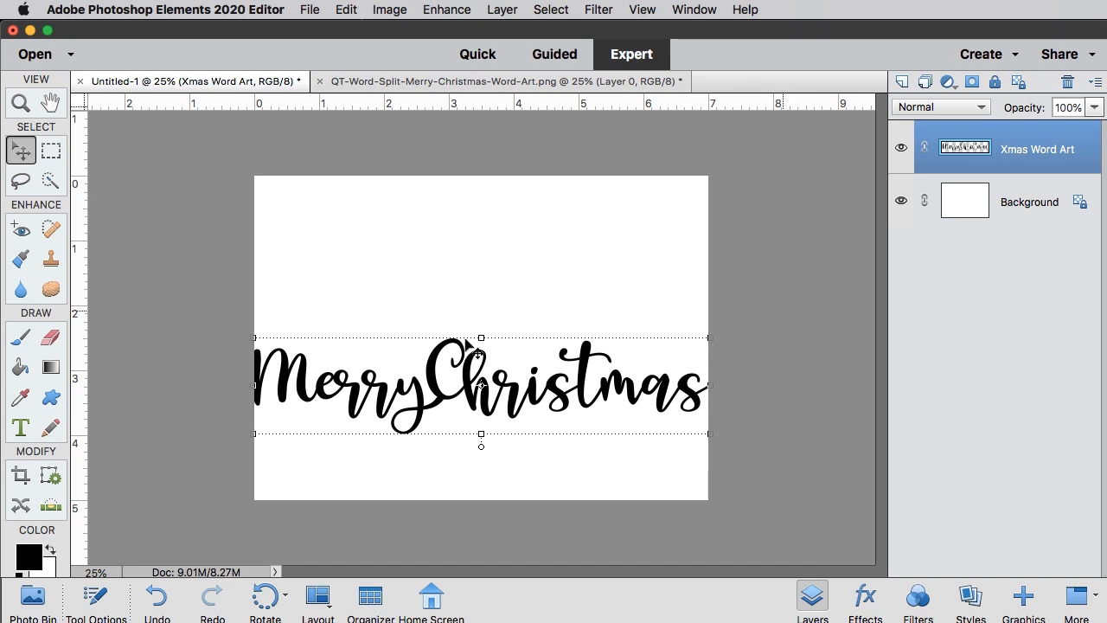
{"action": "left_click", "coordinate": [21, 397]}
{"action": "type", "text": "cccccc"}
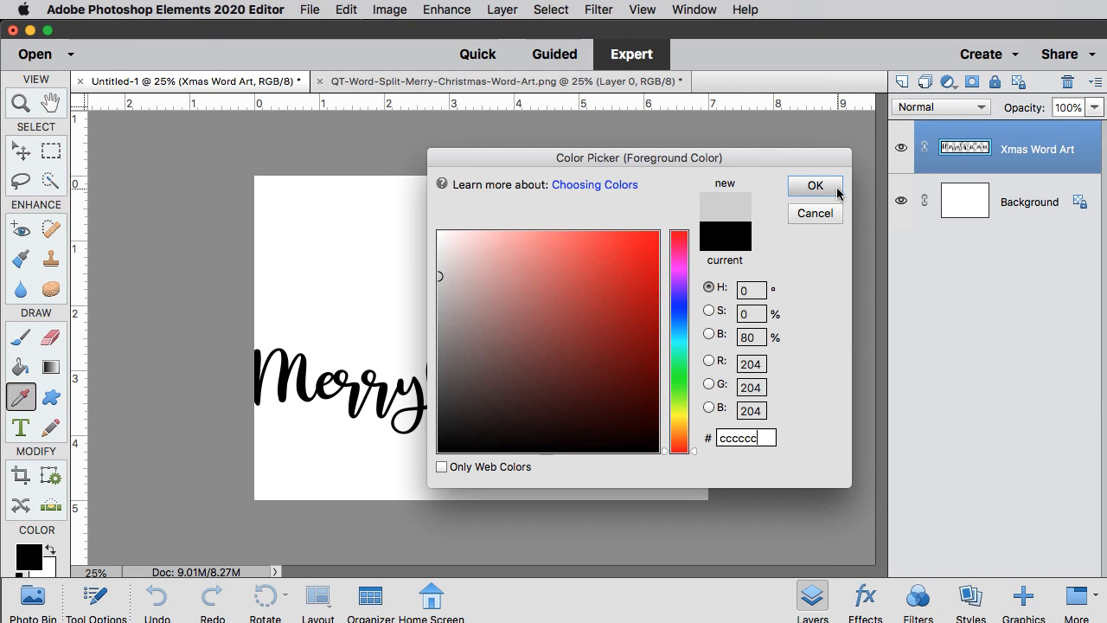
Confirm #cccccc as the foreground colour and add a new layer for the gray backdrop.
{"action": "left_click", "coordinate": [814, 185]}
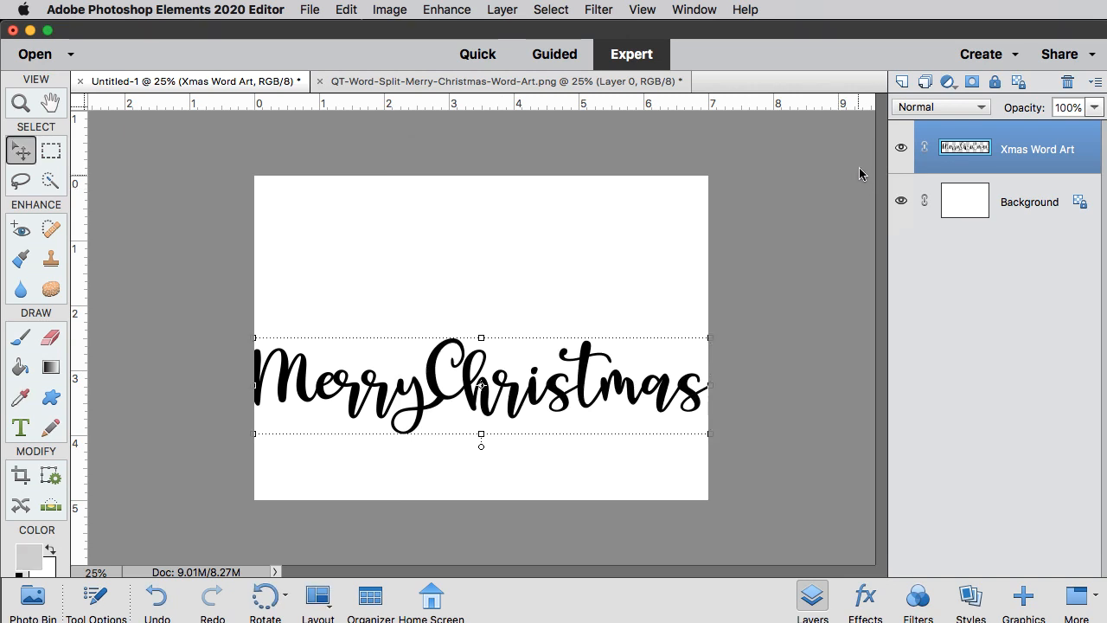
{"action": "left_click", "coordinate": [902, 81]}
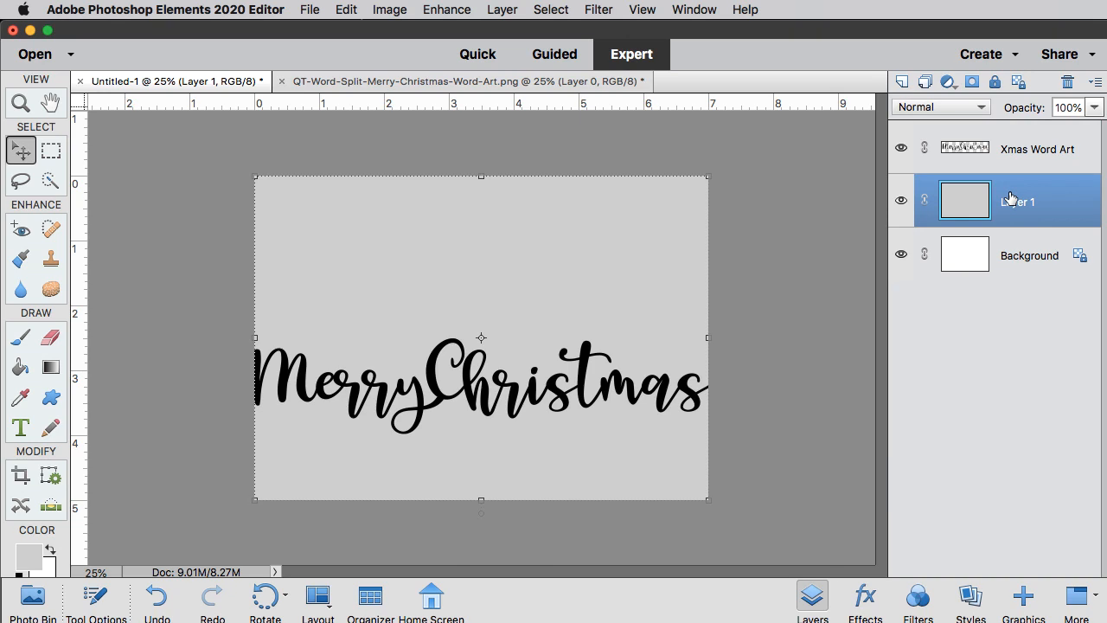
{"action": "left_click", "coordinate": [1037, 148]}
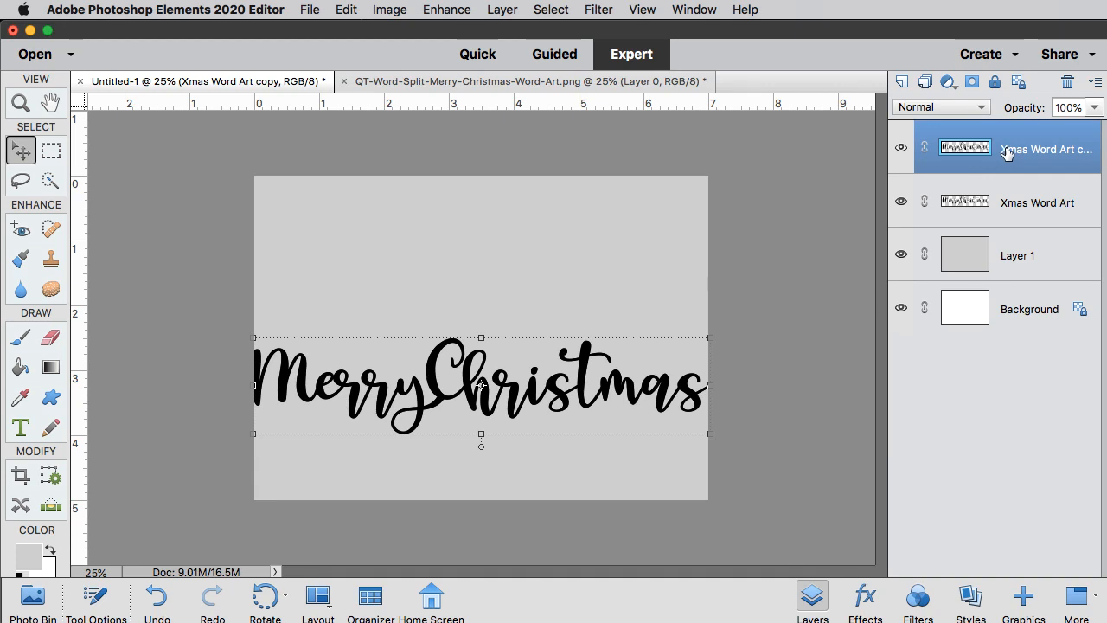
Select the original Xmas Word Art and gray fill layers and merge them.
{"action": "left_click", "coordinate": [1037, 202]}
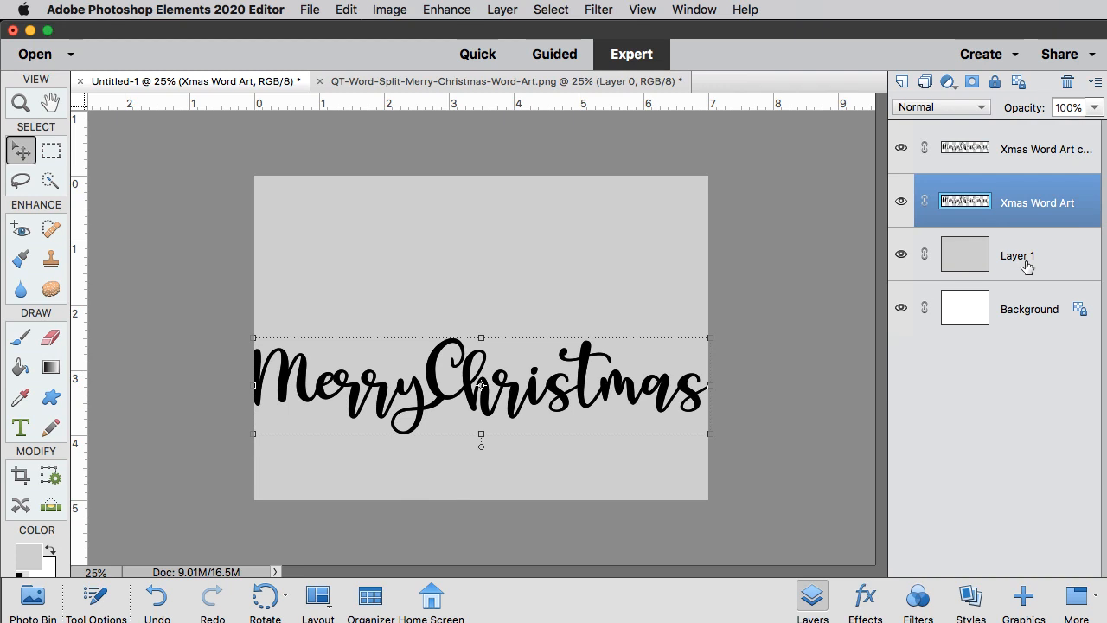
{"action": "left_click", "coordinate": [1017, 255]}
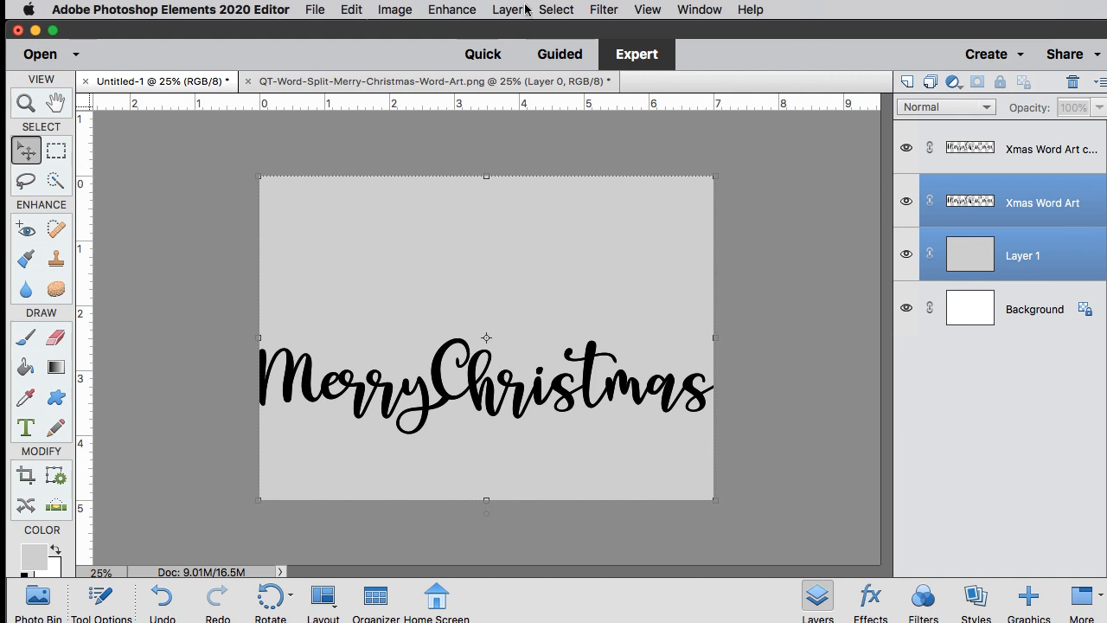
{"action": "left_click", "coordinate": [507, 10]}
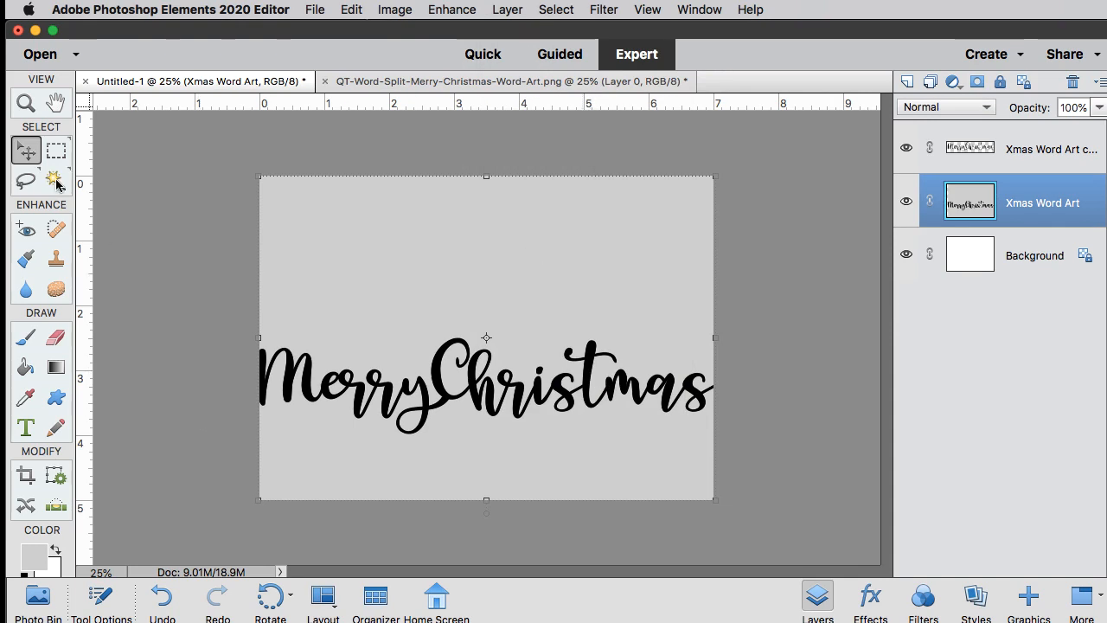
Use the Magic Wand to select and delete the gray below the lettering.
{"action": "left_click", "coordinate": [57, 180]}
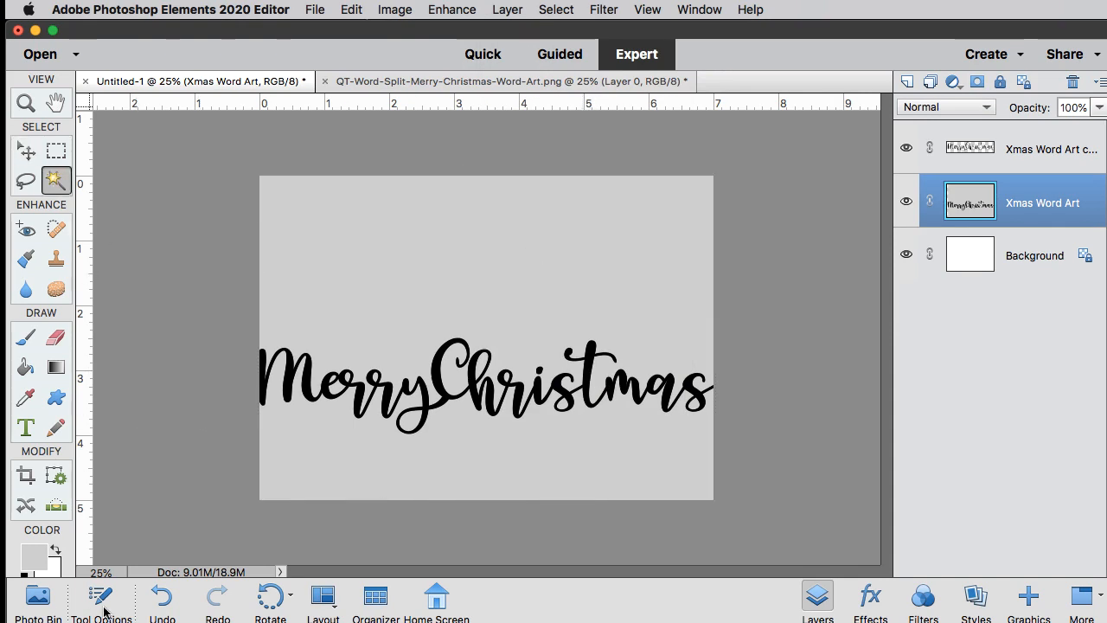
{"action": "left_click", "coordinate": [102, 596]}
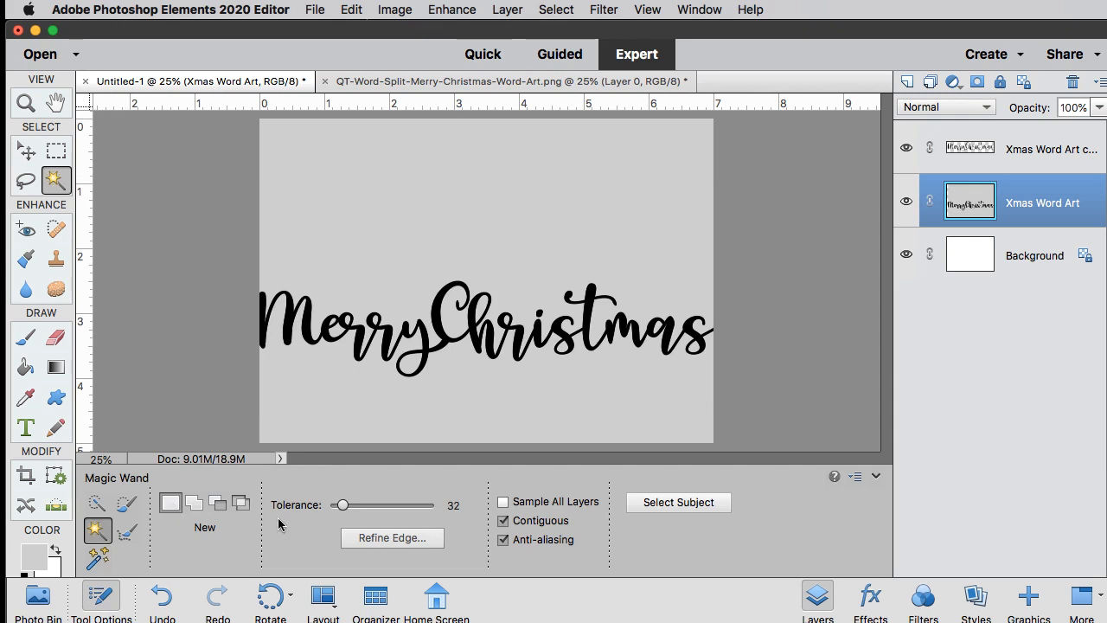
{"action": "left_click", "coordinate": [460, 504]}
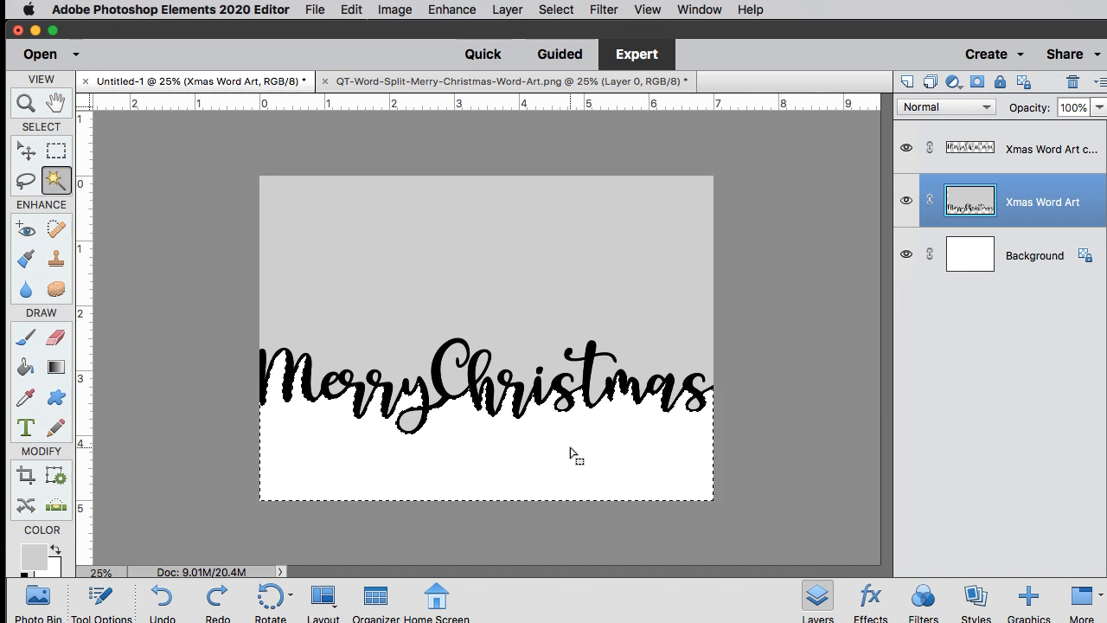
{"action": "left_click", "coordinate": [556, 9]}
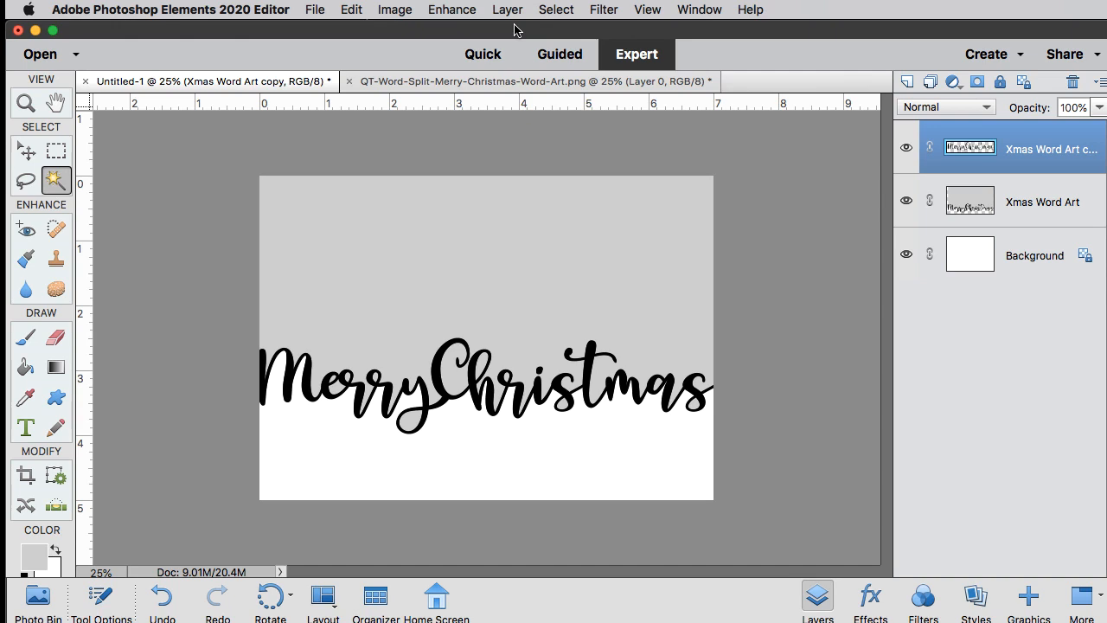
{"action": "mouse_move", "coordinate": [523, 41]}
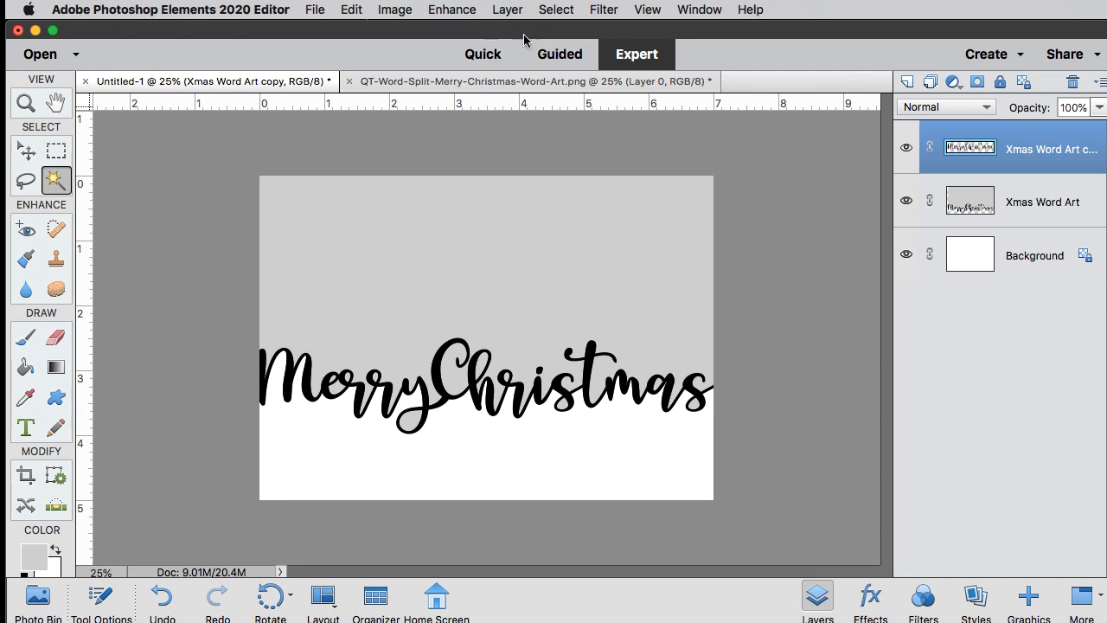
Open Layer > Layer Style > Style Settings for the Xmas Word Art copy layer.
{"action": "left_click", "coordinate": [508, 10]}
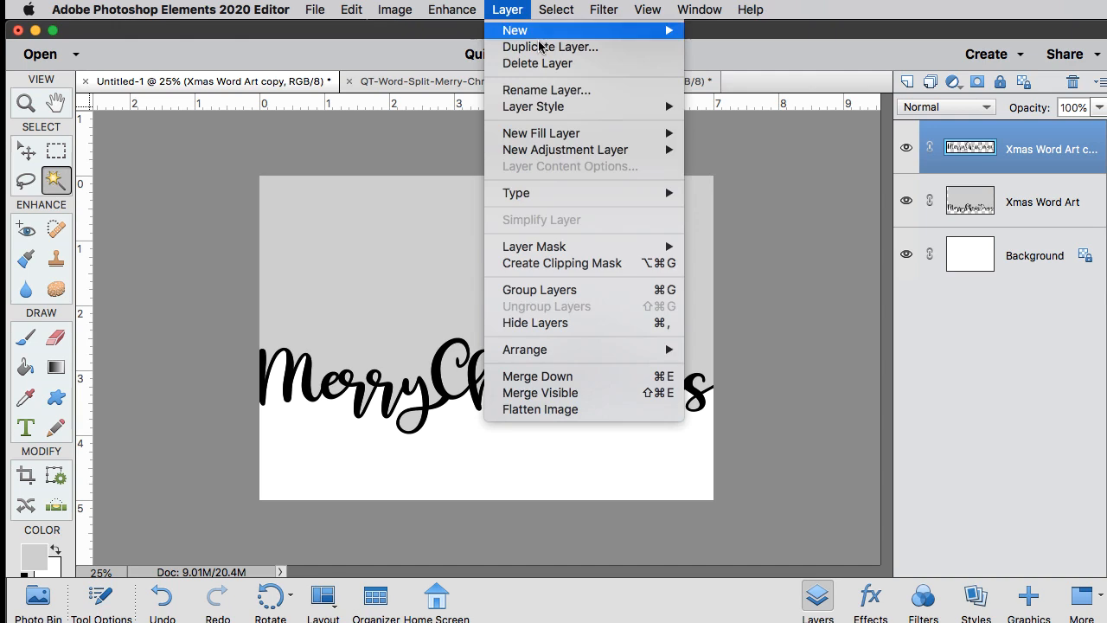
{"action": "mouse_move", "coordinate": [533, 106]}
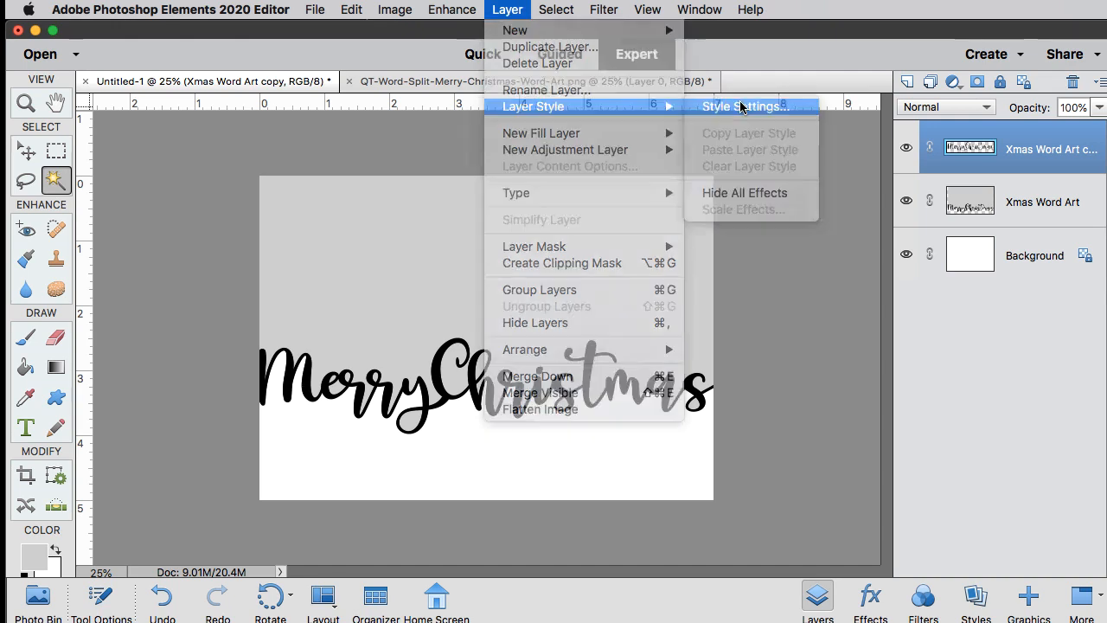
{"action": "left_click", "coordinate": [744, 106]}
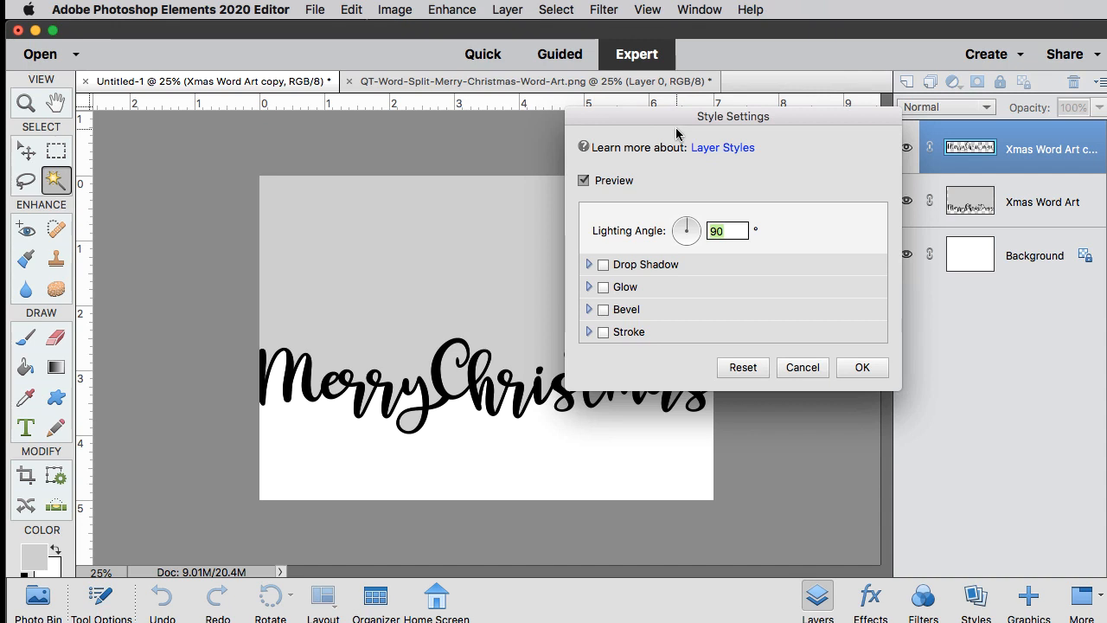
Set lighting angle 120° and add a drop shadow with size 15, distance 7, opacity 50%.
{"action": "type", "text": "120"}
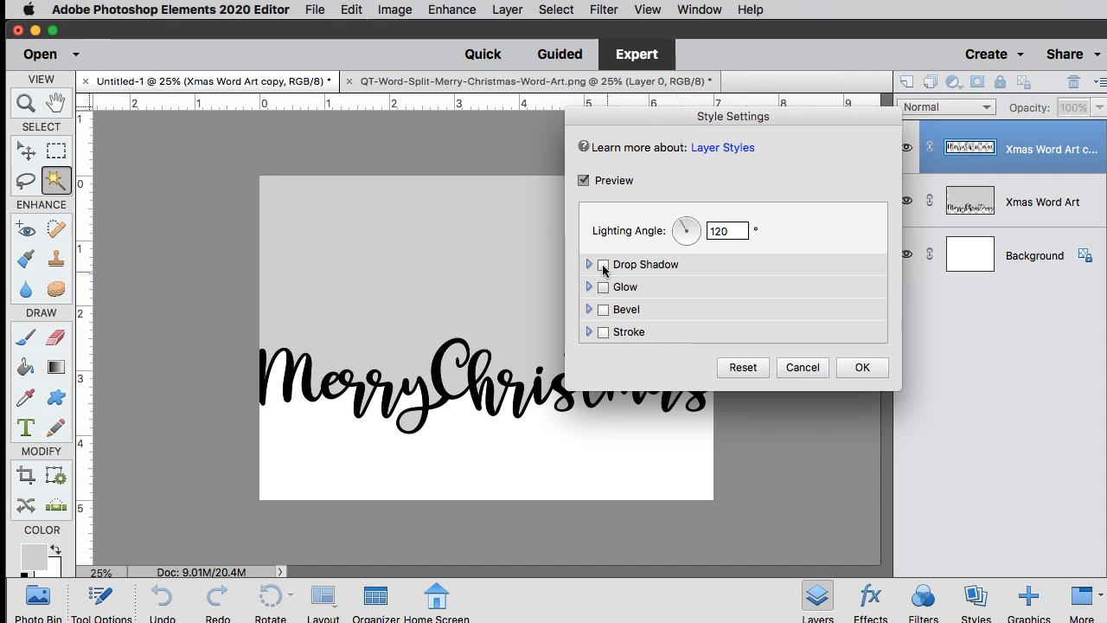
{"action": "left_click", "coordinate": [603, 264]}
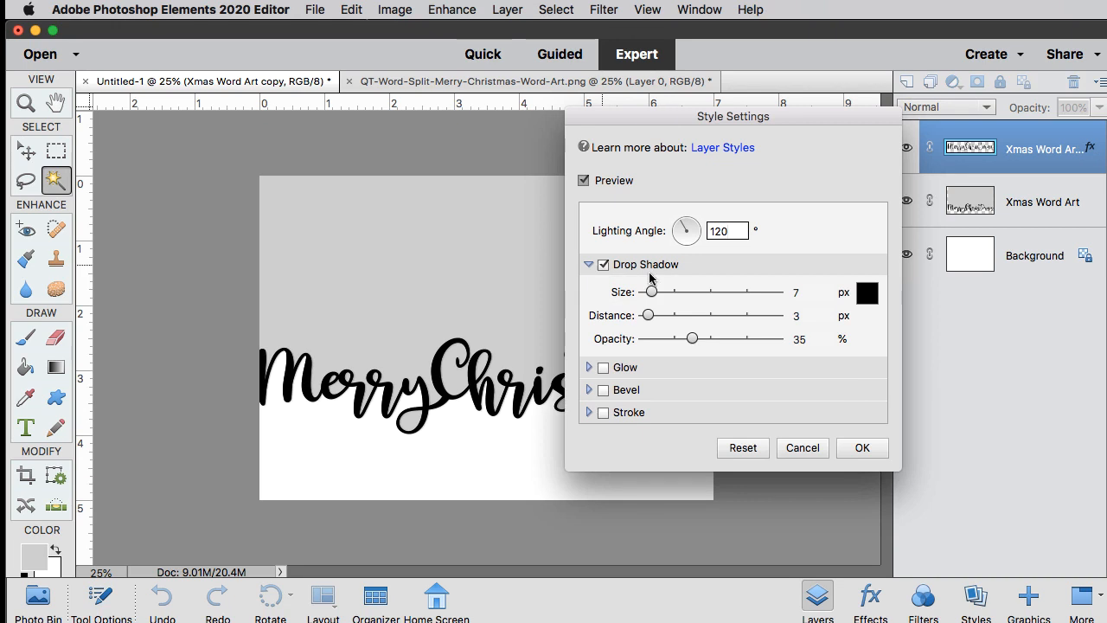
{"action": "left_click", "coordinate": [810, 293]}
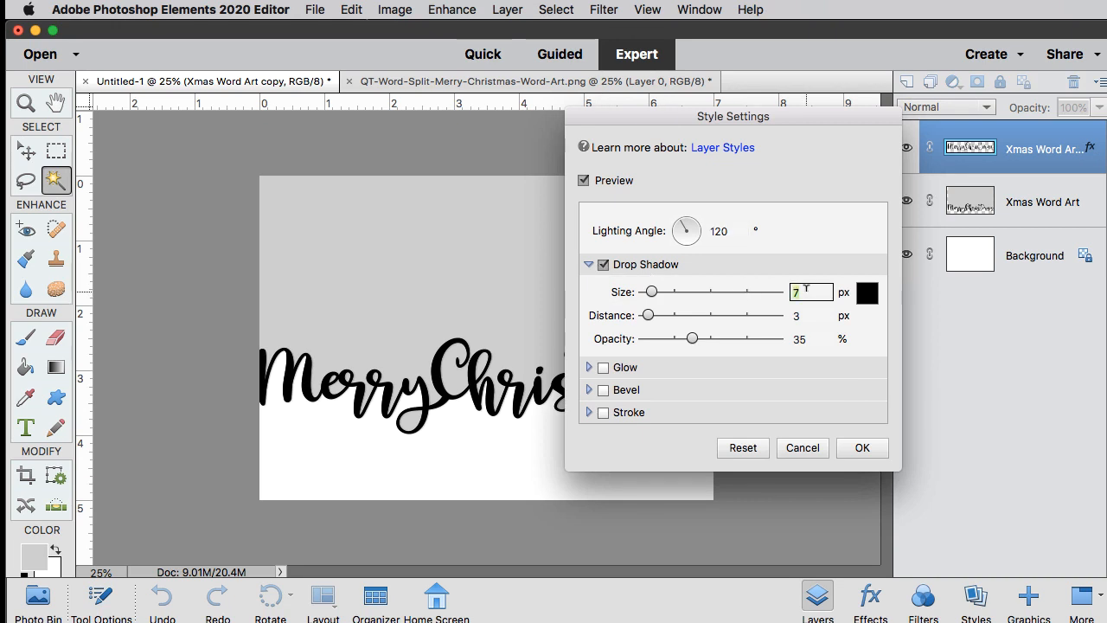
{"action": "type", "text": "15"}
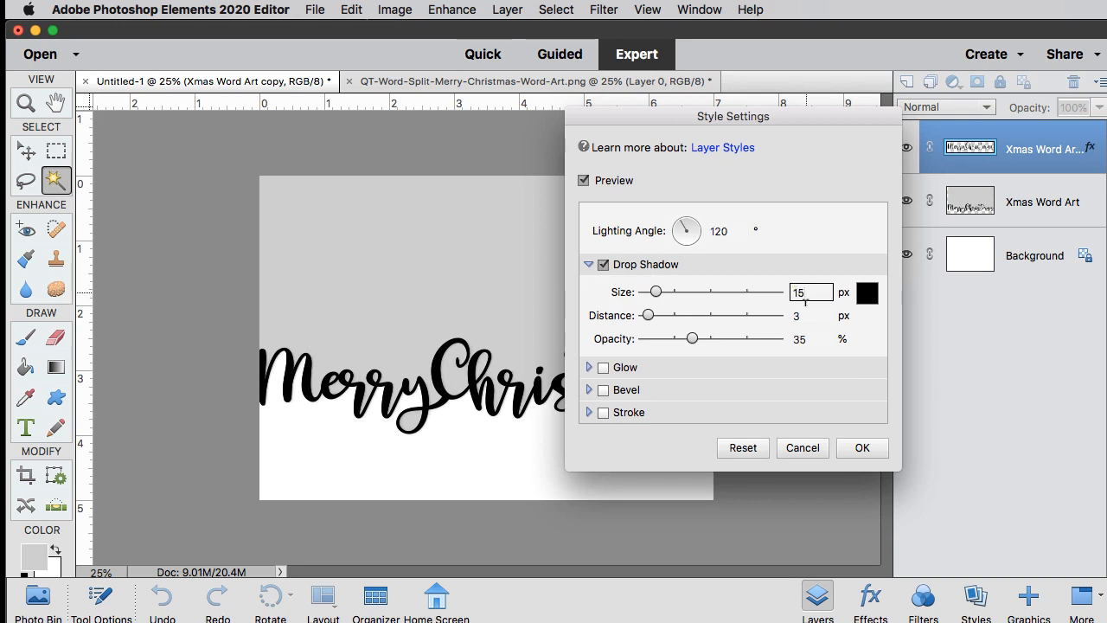
{"action": "left_click", "coordinate": [811, 315]}
{"action": "type", "text": "7"}
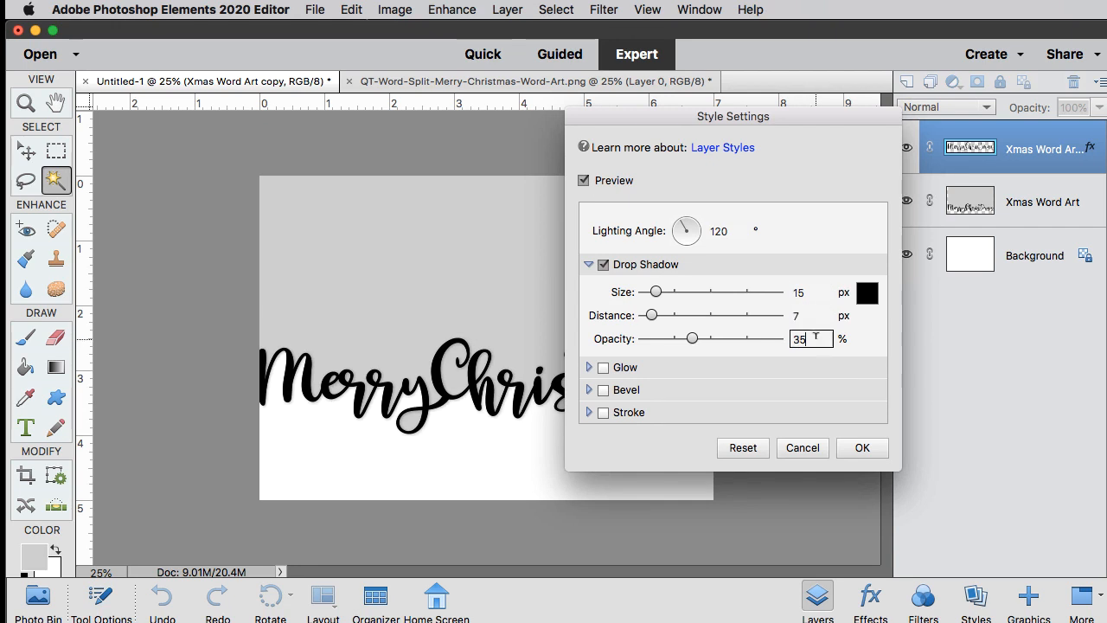
{"action": "left_click_drag", "start_coordinate": [692, 338], "coordinate": [712, 338]}
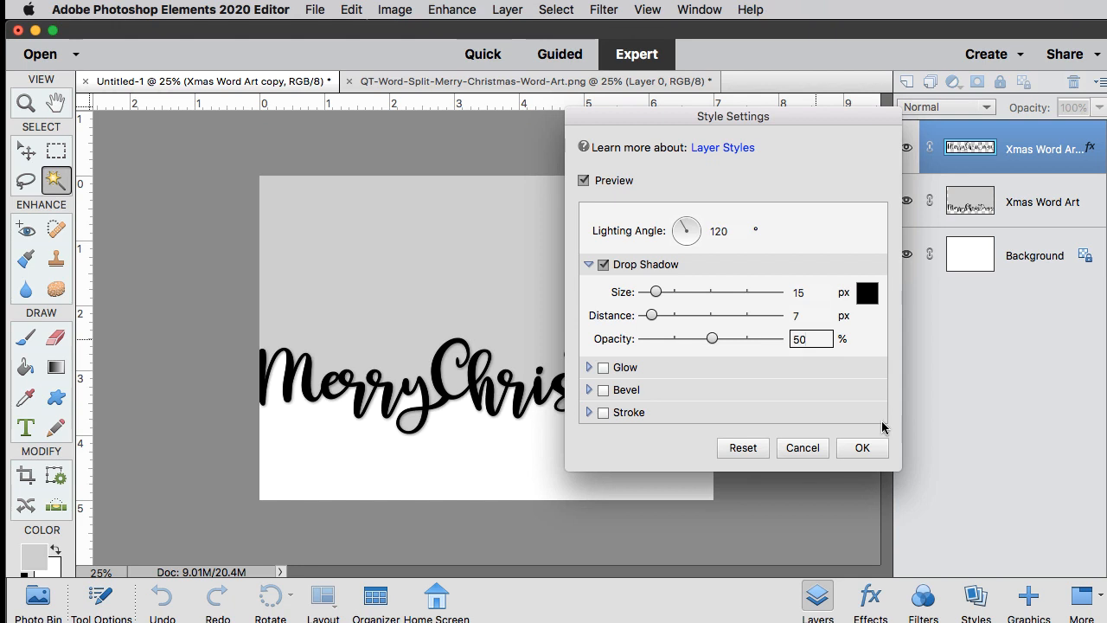
{"action": "left_click", "coordinate": [862, 447]}
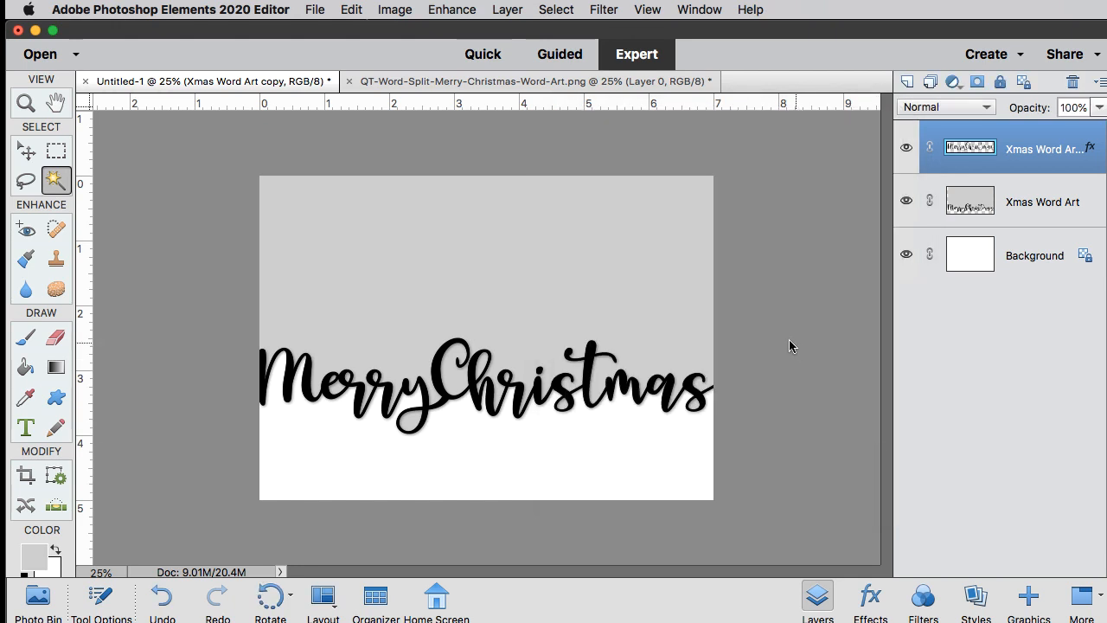